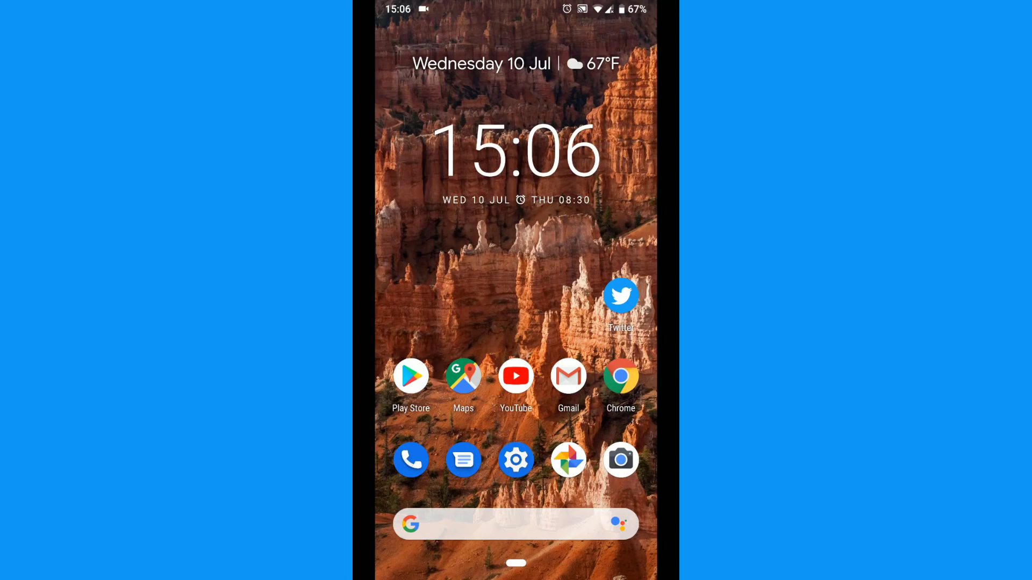
# Launch the Twitter app from the home screen so the Explore page shows.
pyautogui.click(620, 295)
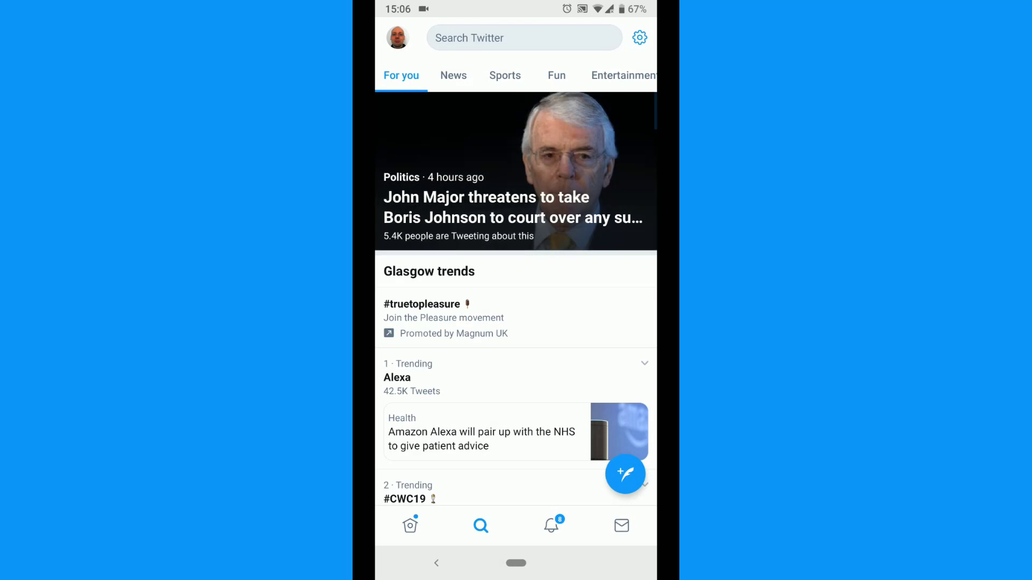
# Search Twitter for 'Ricky Gervais' and open his profile from the results.
pyautogui.click(523, 37)
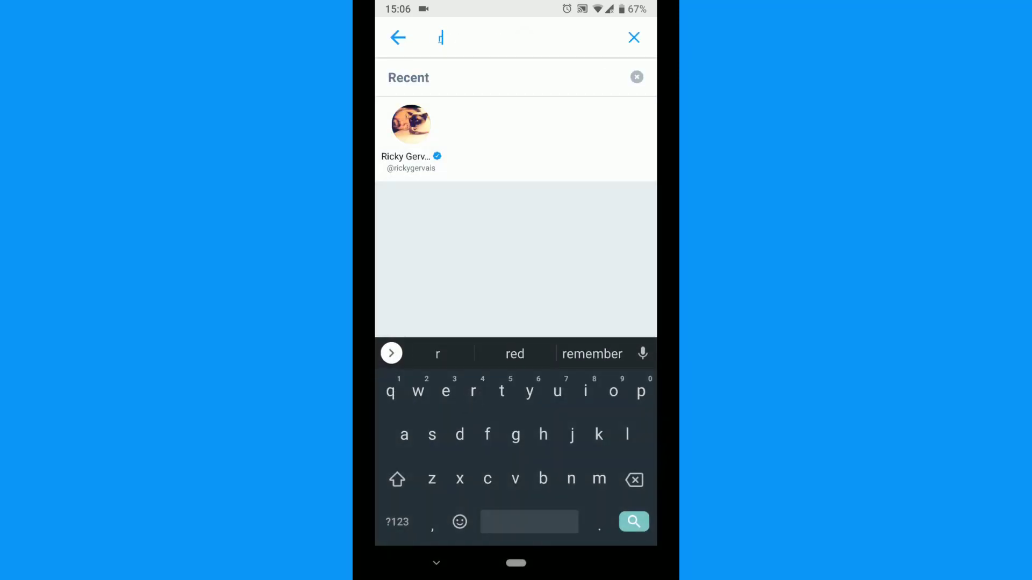
pyautogui.write('icky ge')
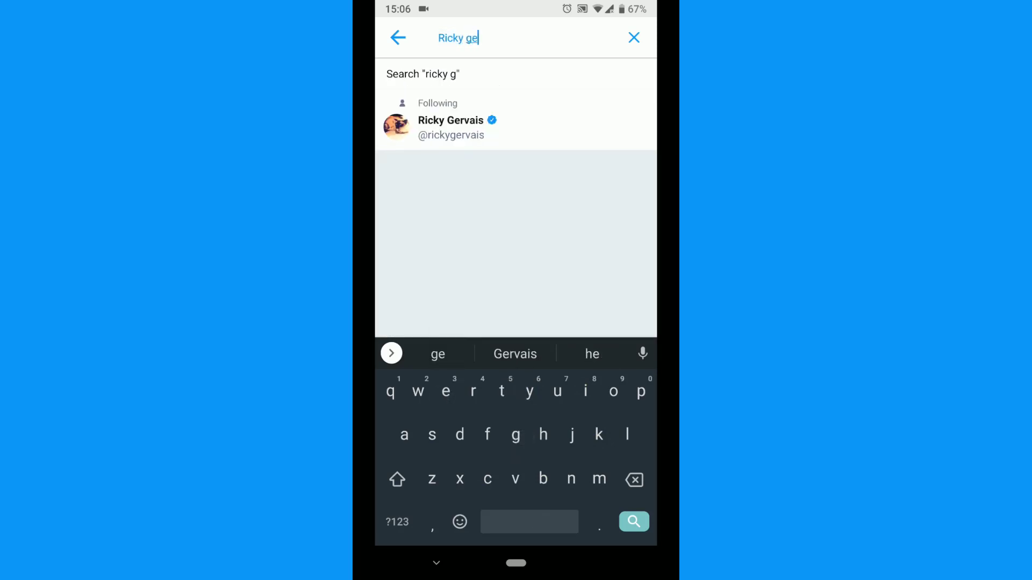
pyautogui.write('rv')
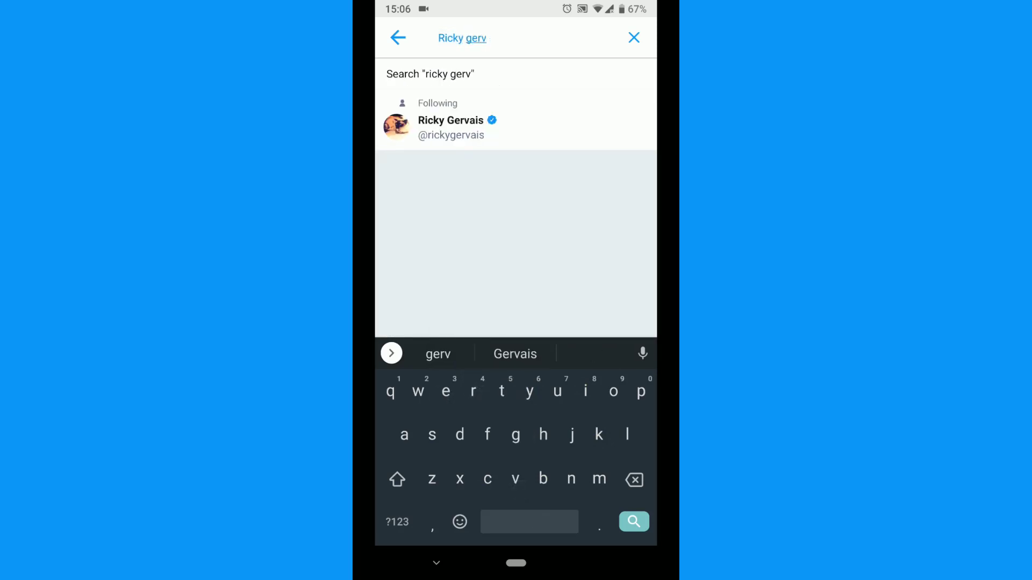
pyautogui.write('i')
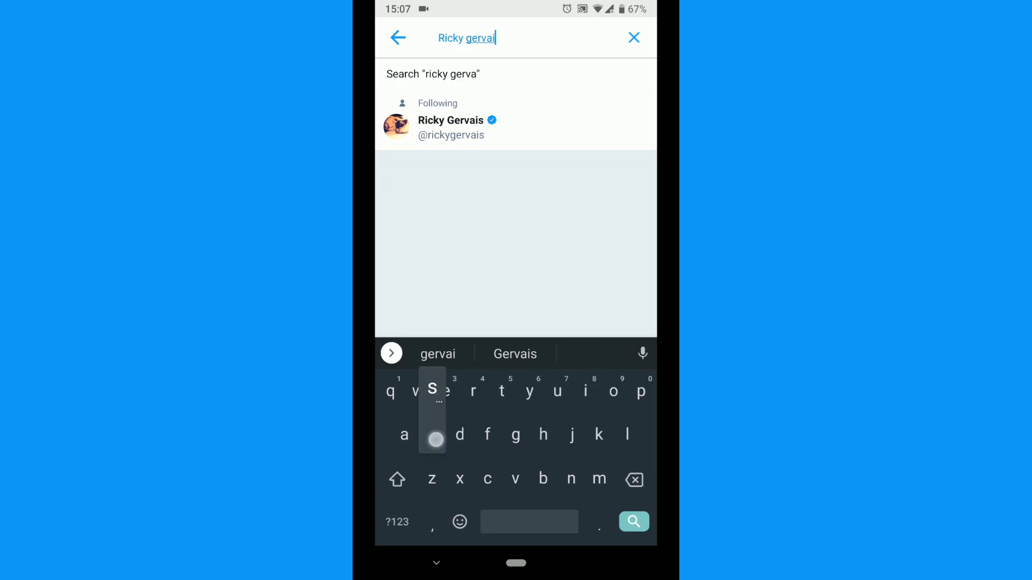
pyautogui.click(450, 121)
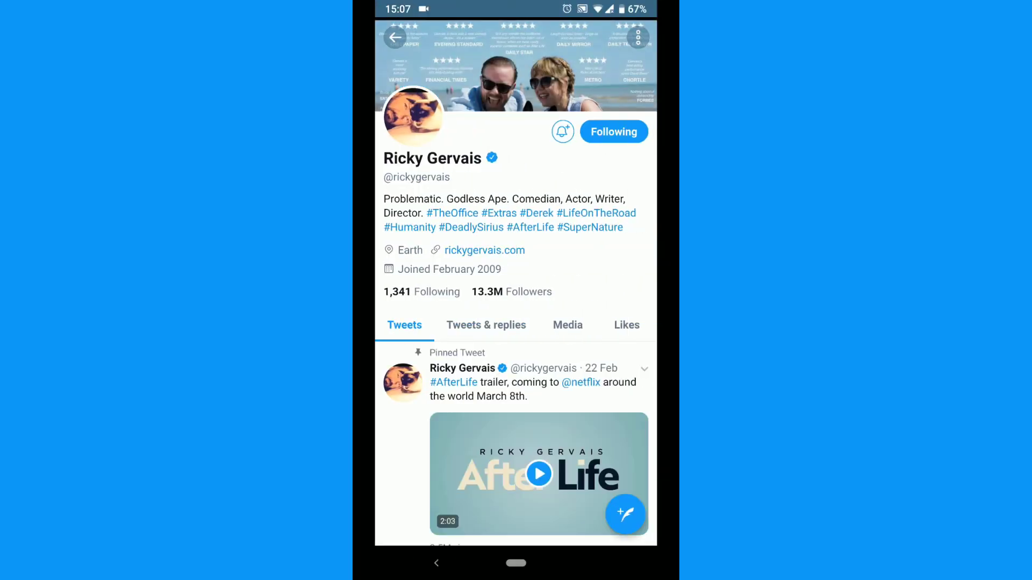
# Turn on All Tweets account notifications for Ricky Gervais from his profile's bell.
pyautogui.click(562, 131)
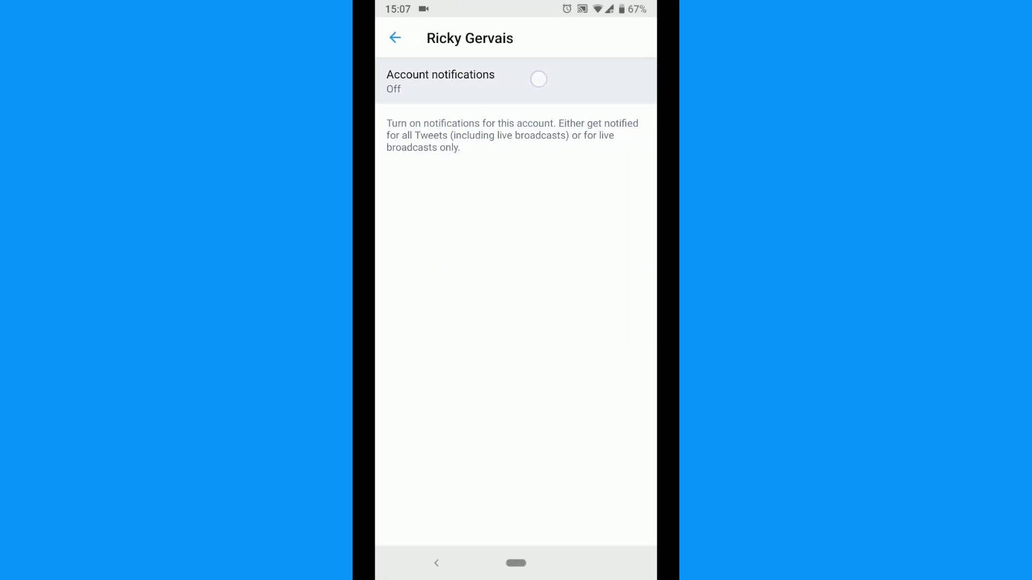
pyautogui.click(540, 80)
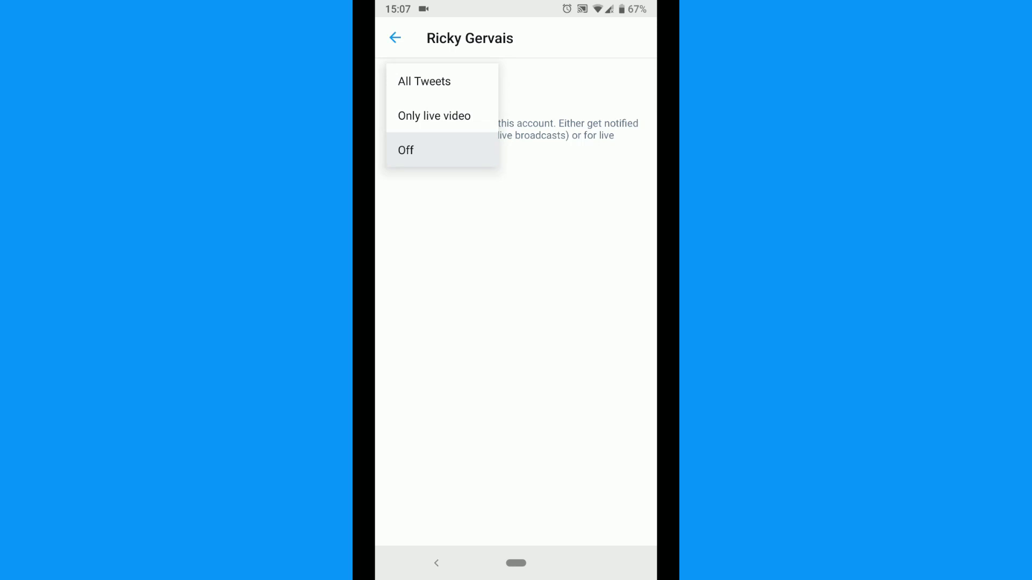
pyautogui.click(433, 116)
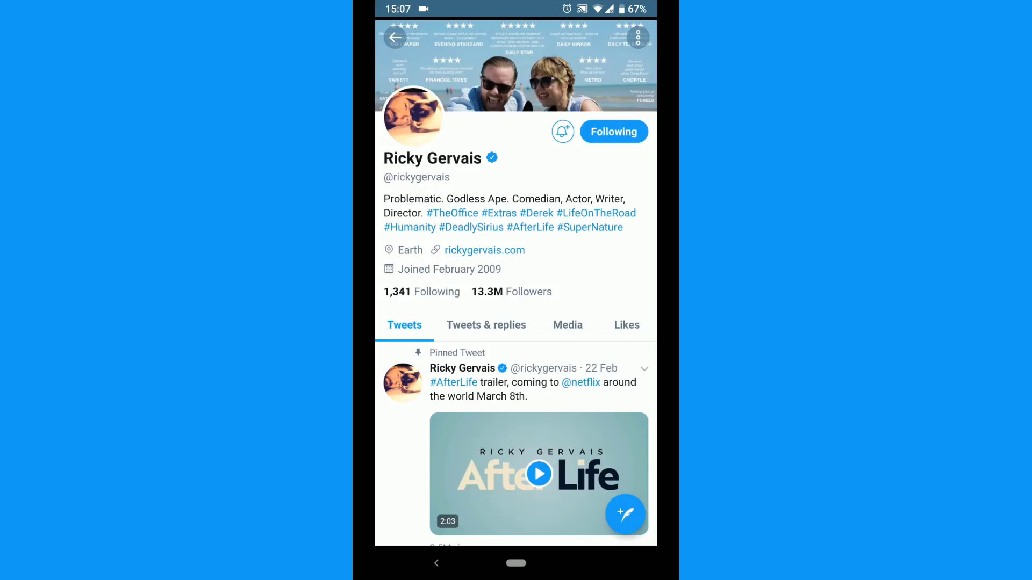
# Switch on notifications for tweets from people in the tweet notification settings, with nobody chosen.
pyautogui.click(562, 131)
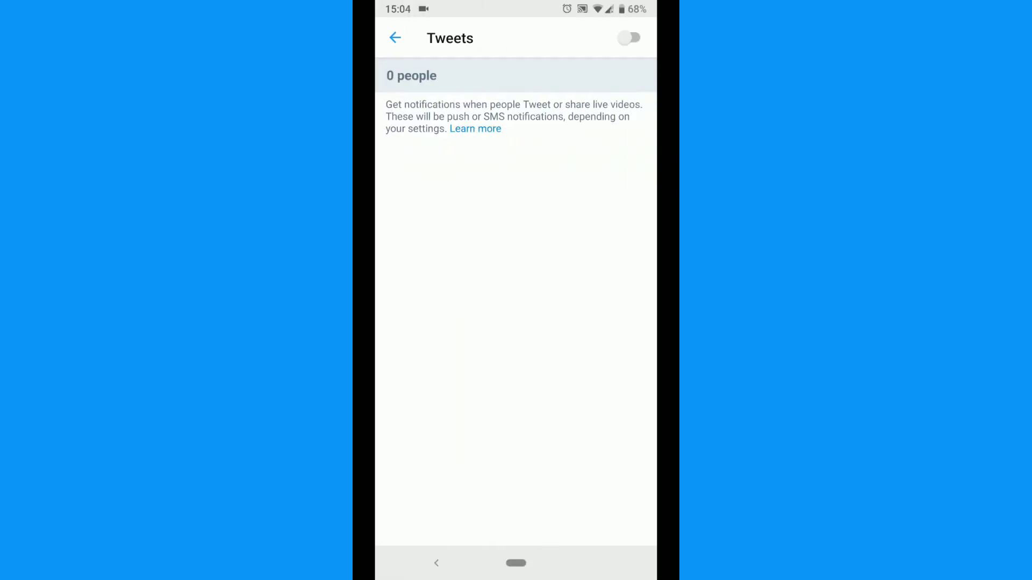
pyautogui.click(628, 37)
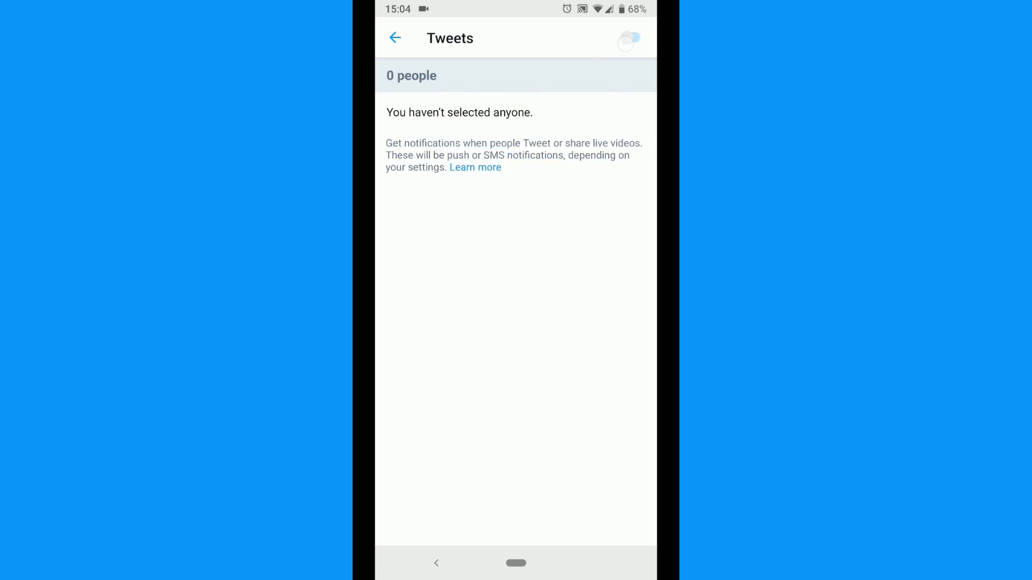